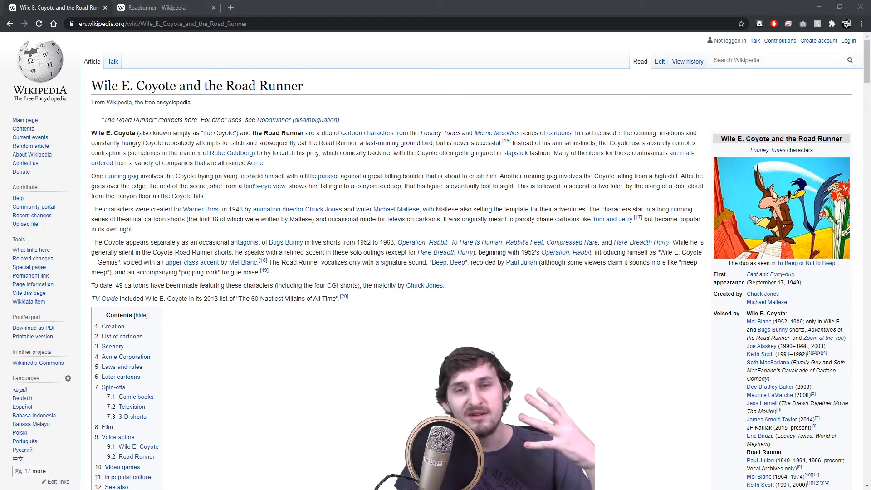
Play the Road Runner cartoon clip full screen, then leave it
click(230, 7)
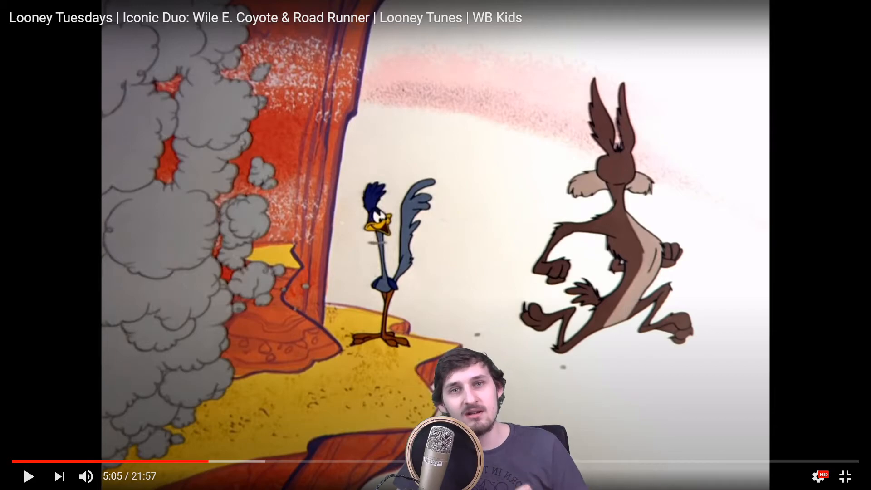
key(alt+tab)
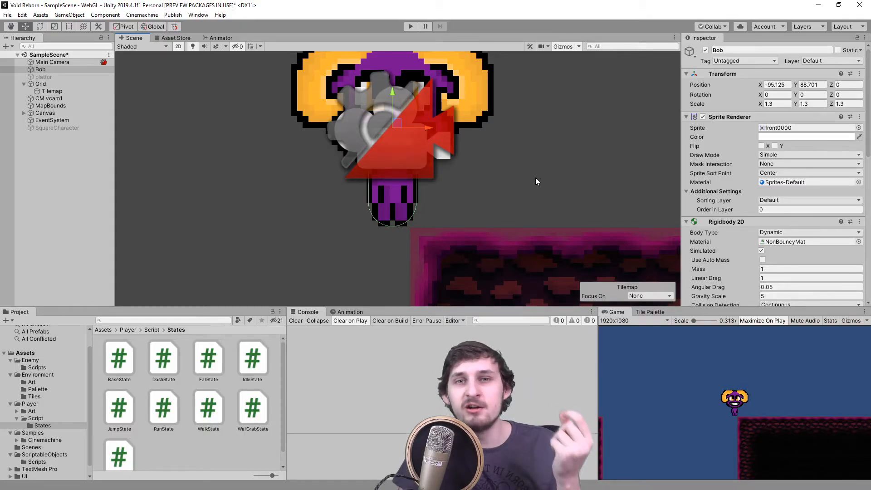
mouse_move(500, 200)
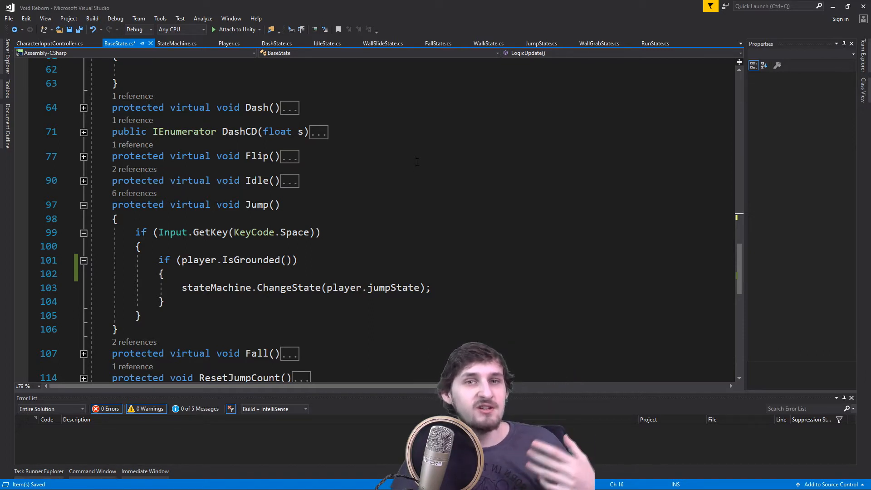
Select the Jump method in BaseState.cs and bring up the JumpState.cs script
double_click(256, 205)
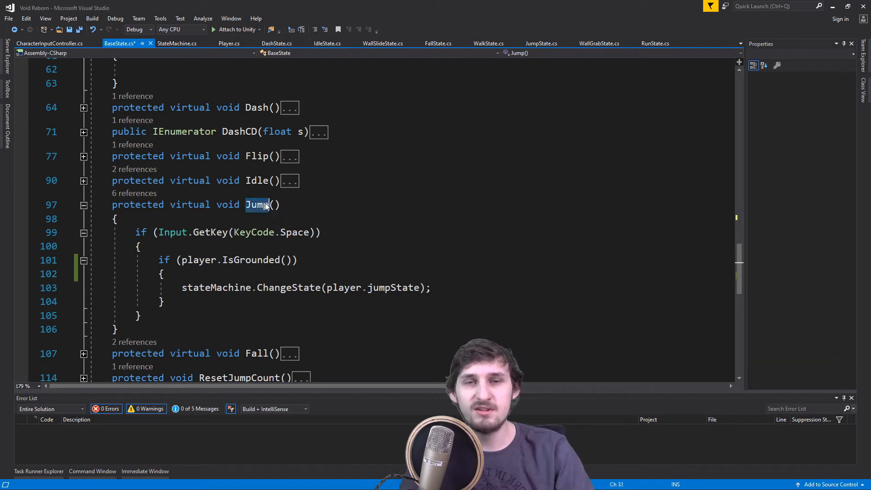
double_click(256, 205)
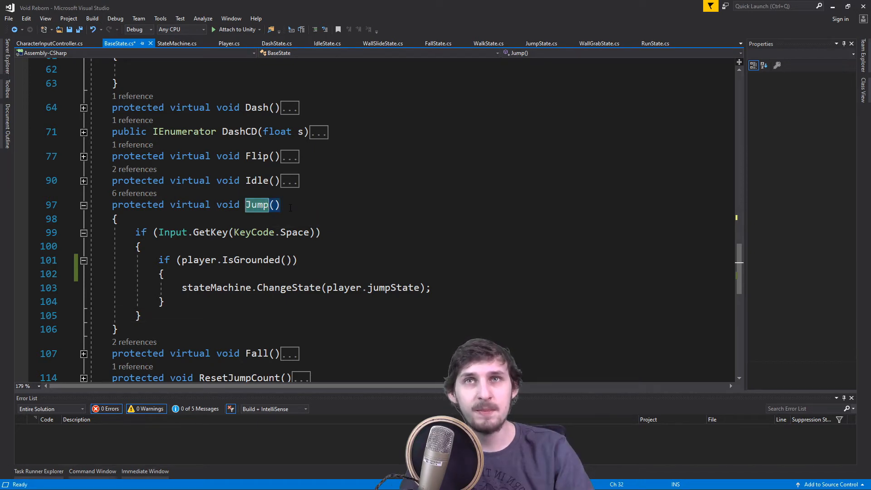
scroll(up, 3)
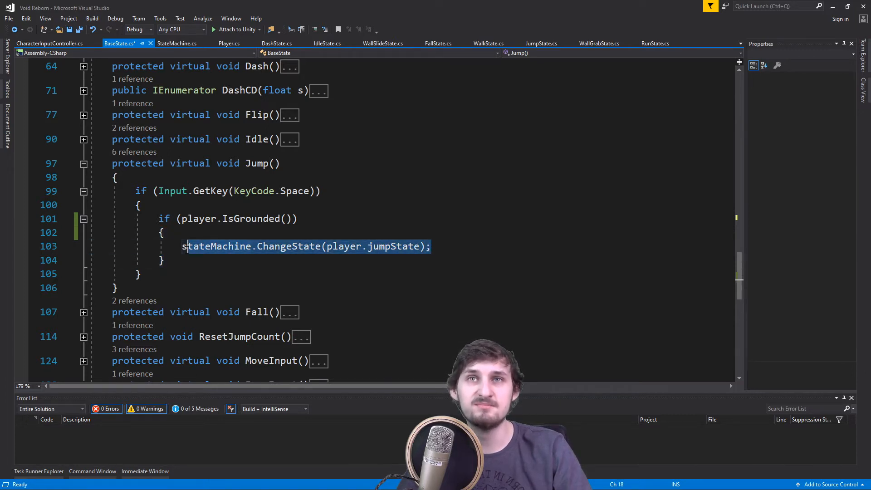
click(539, 44)
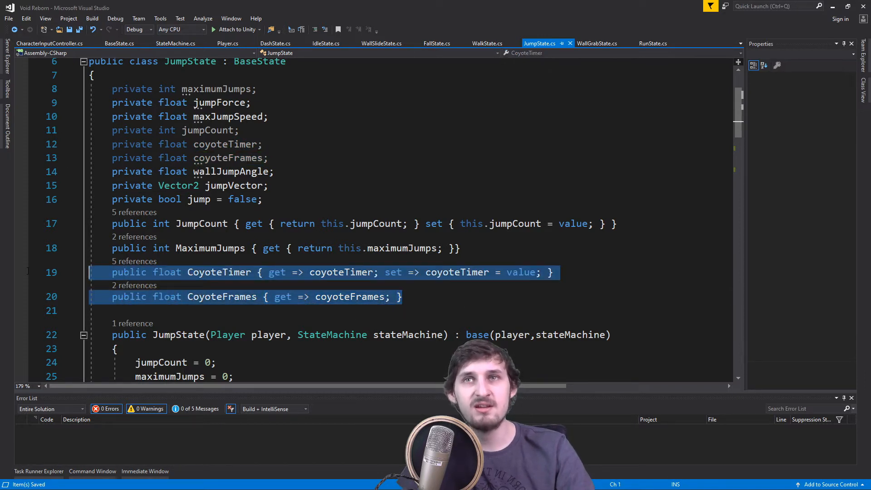
Inspect the CoyoteFrames and CoyoteTimer properties, then return to BaseState's ResetJumpCount
click(227, 158)
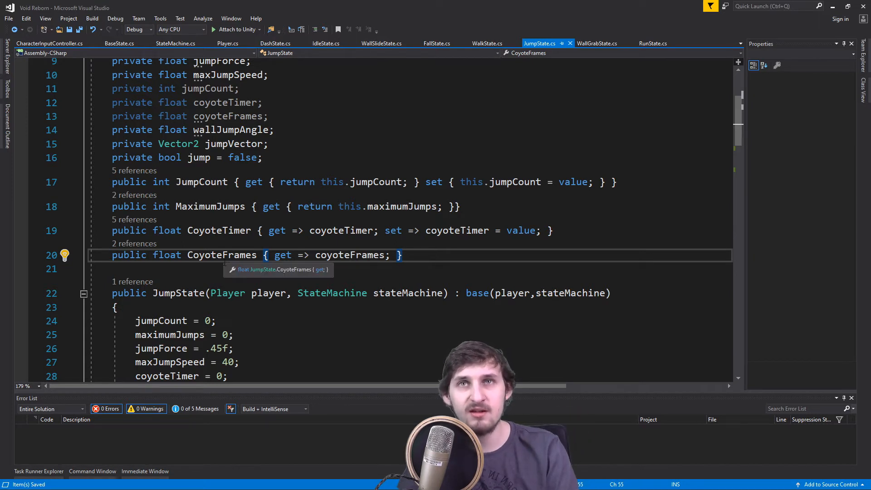
double_click(221, 254)
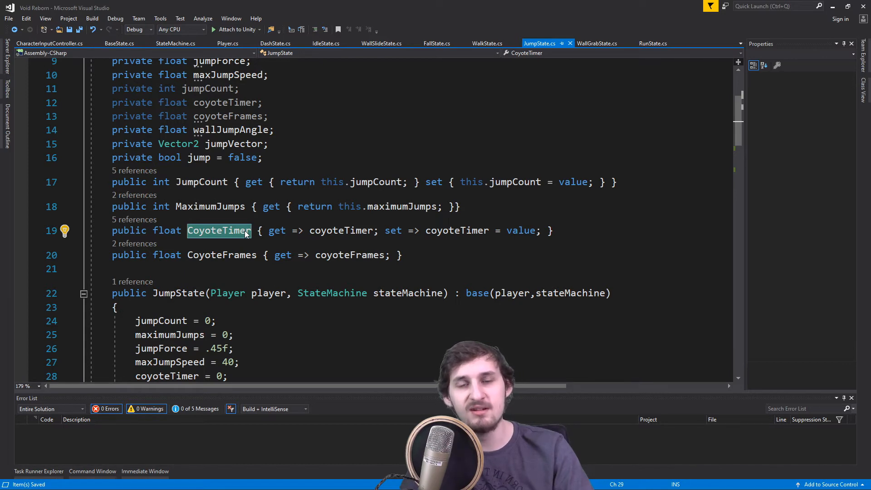
click(119, 43)
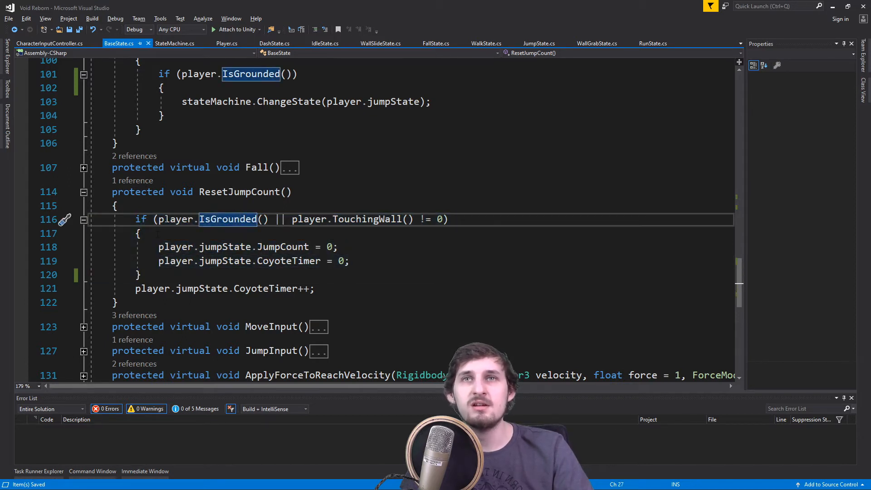
mouse_move(226, 218)
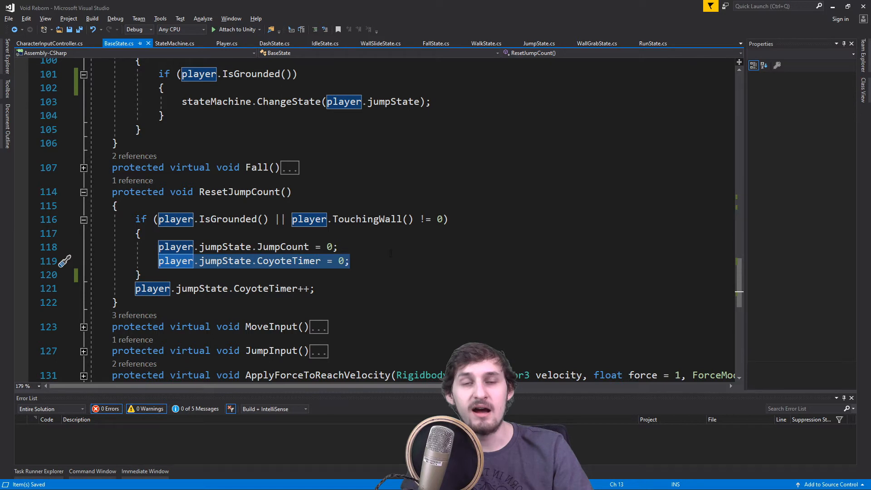
Review ResetJumpCount's CoyoteTimer reset value and scroll up toward the Jump method
click(340, 260)
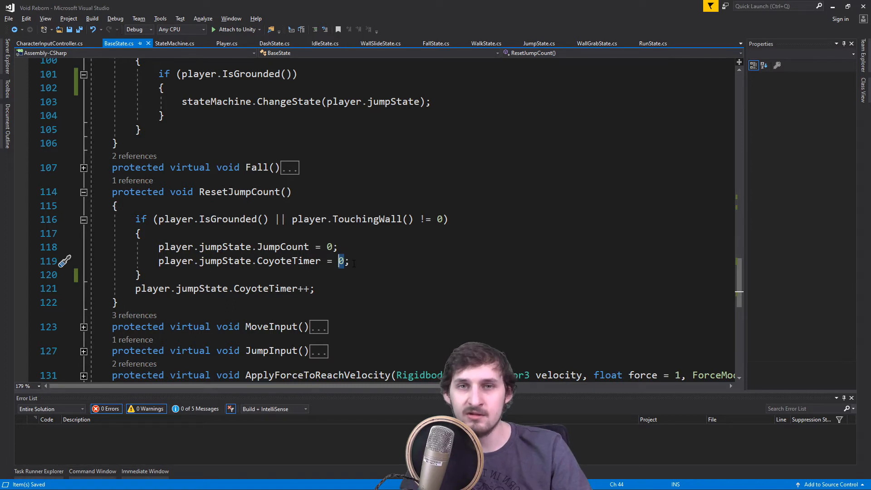
mouse_move(340, 261)
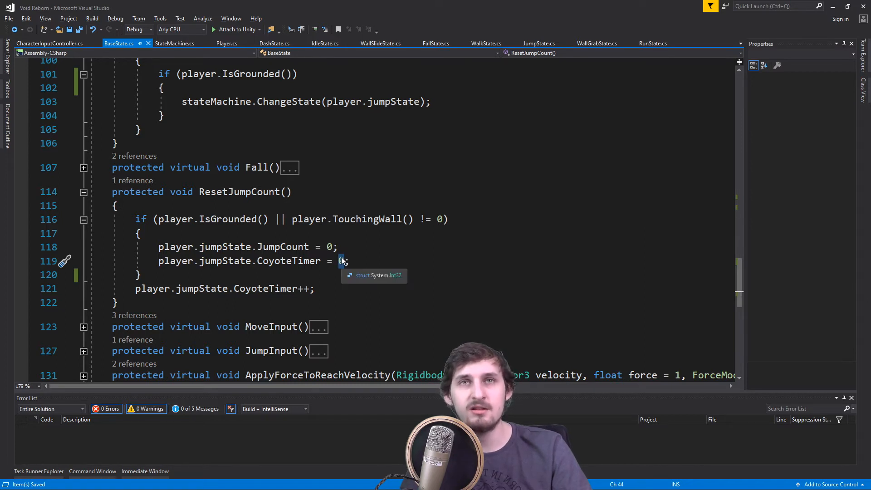
mouse_move(324, 308)
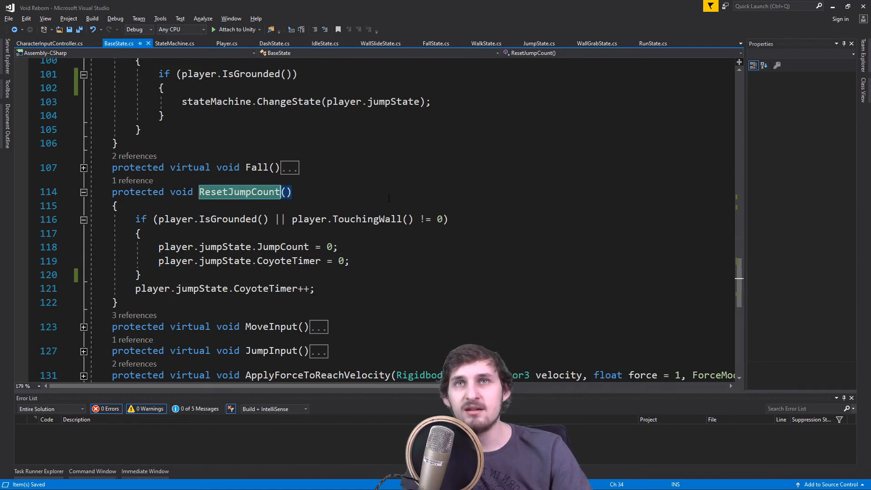
scroll(up, 3)
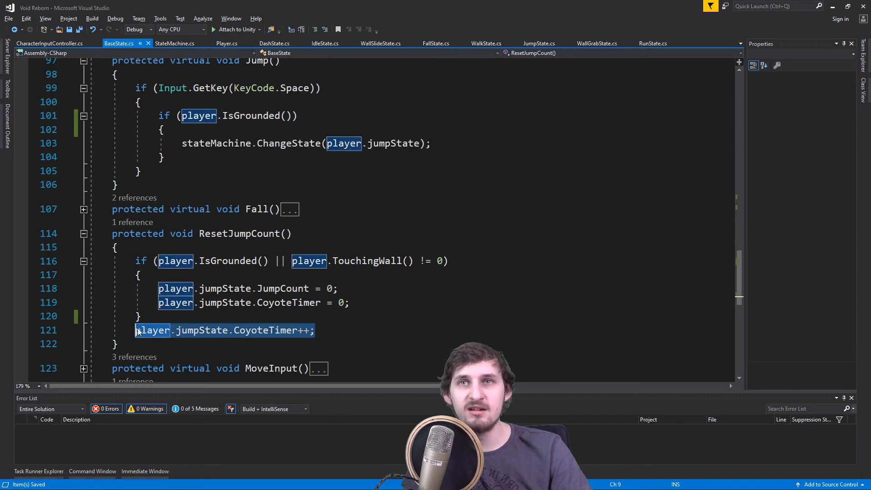
mouse_move(305, 330)
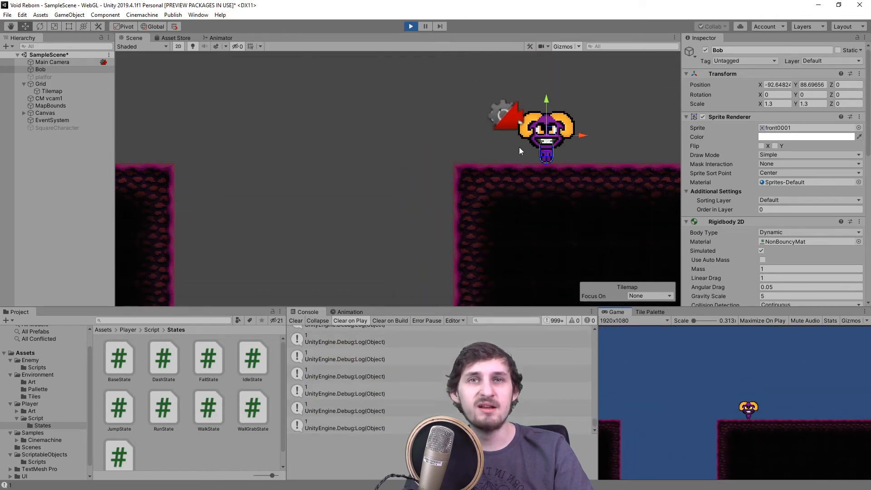
Play-test the jump in the Unity platformer scene
click(344, 386)
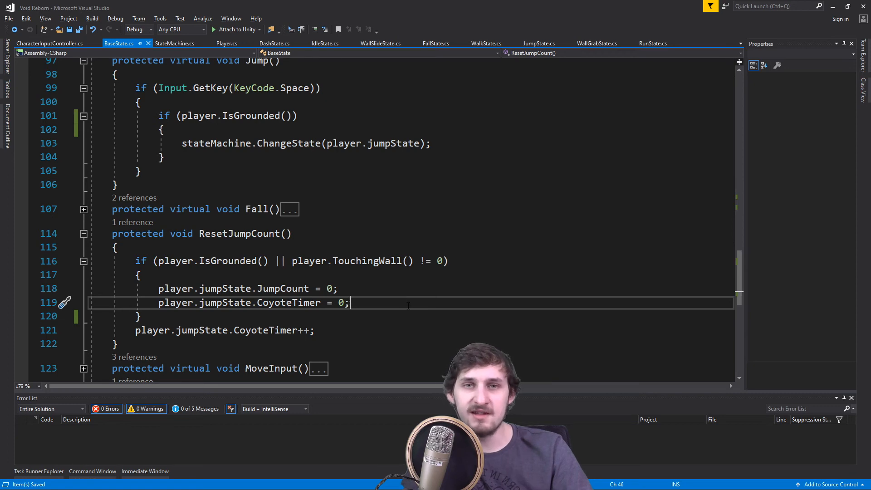
Append '|| player.jumpState.CoyoteTimer < player.jumpState.CoyoteFrames' to the grounded check and switch to Unity
scroll(up, 3)
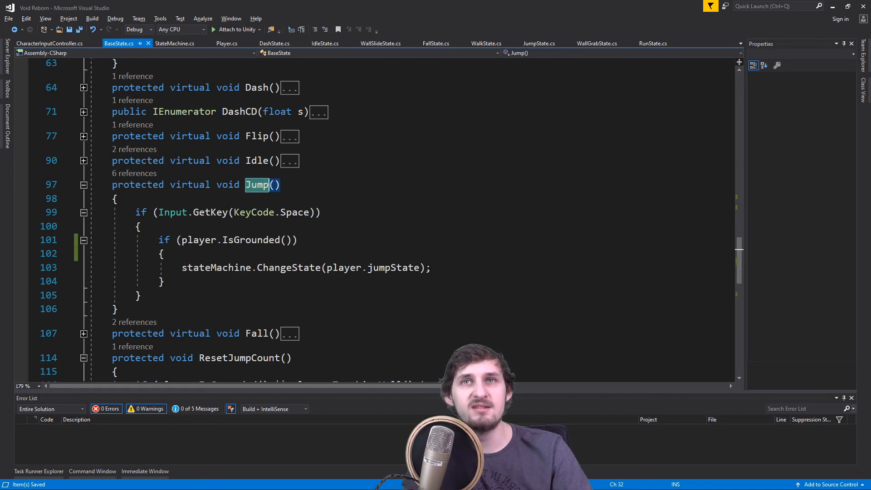
click(287, 240)
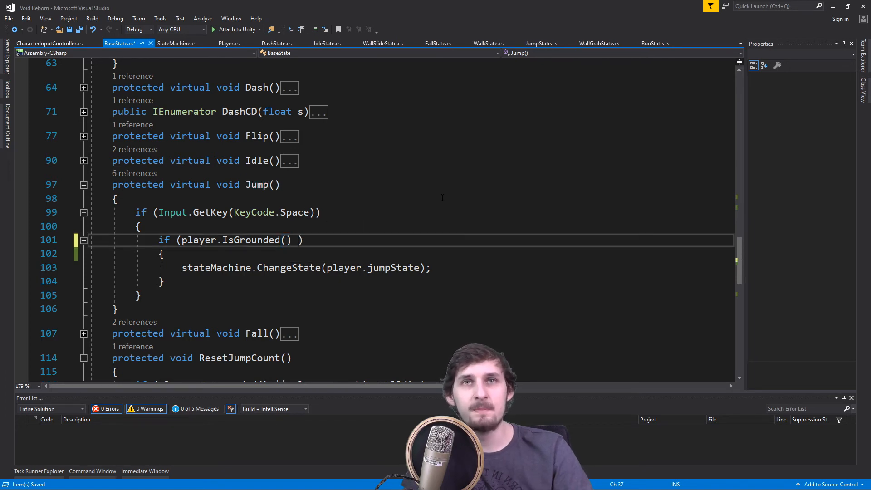
text(|| player.jumpState.CoyoteTimer < player.jumpState.CoyoteFrames)
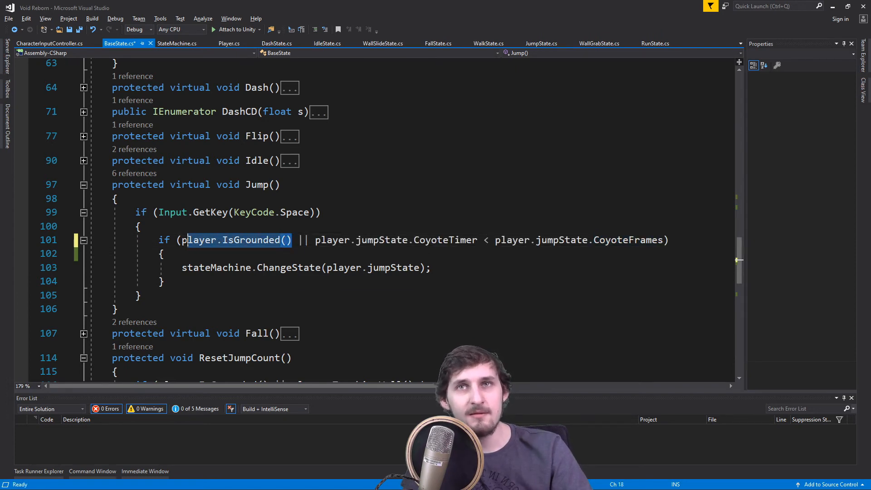
double_click(198, 239)
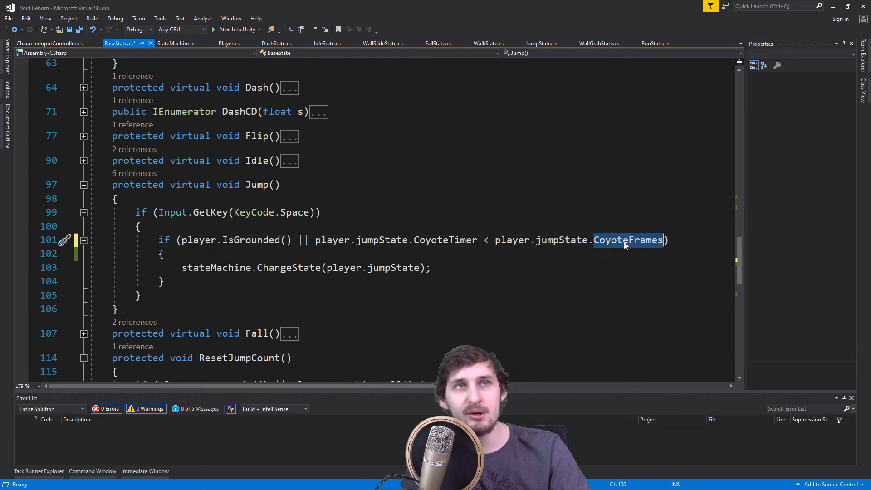
double_click(628, 240)
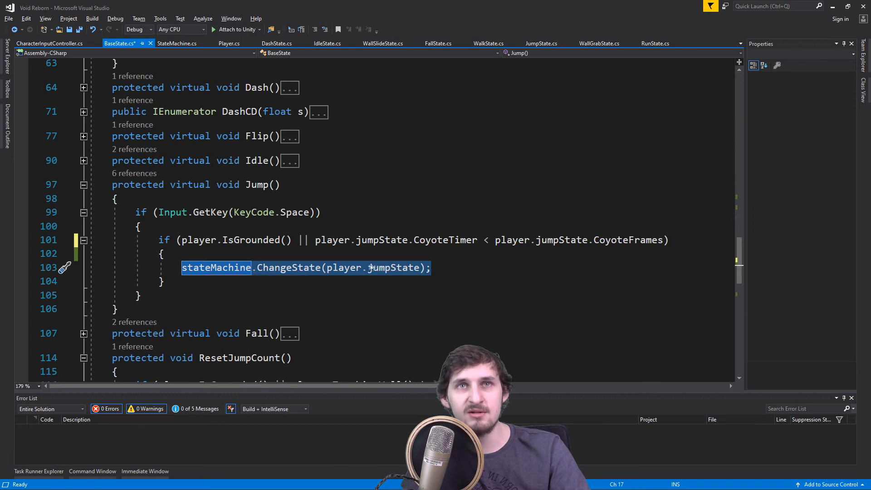
mouse_move(392, 267)
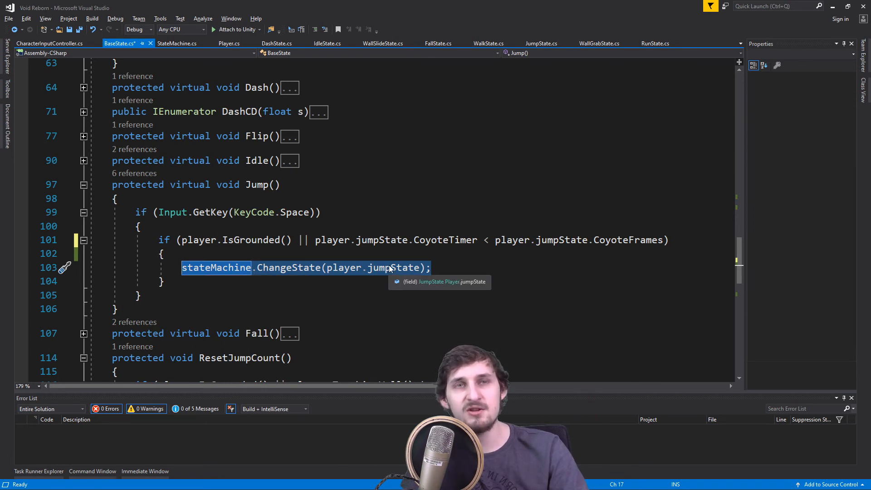
click(539, 43)
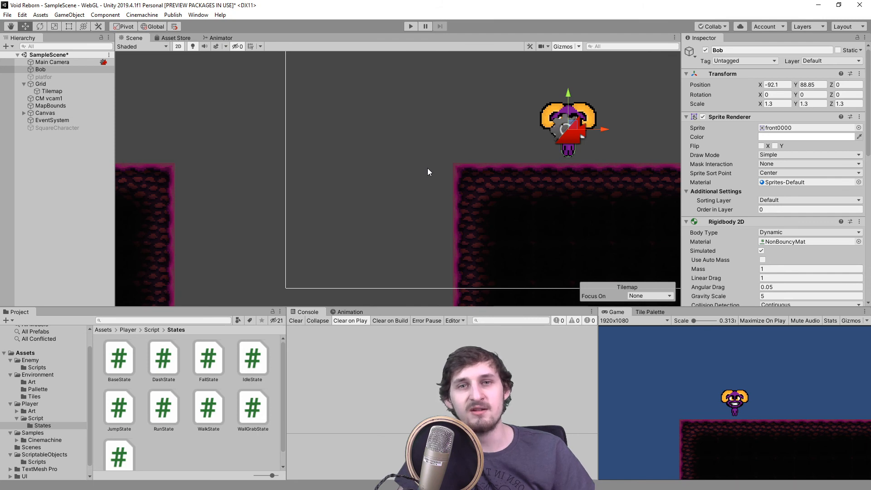
mouse_move(385, 298)
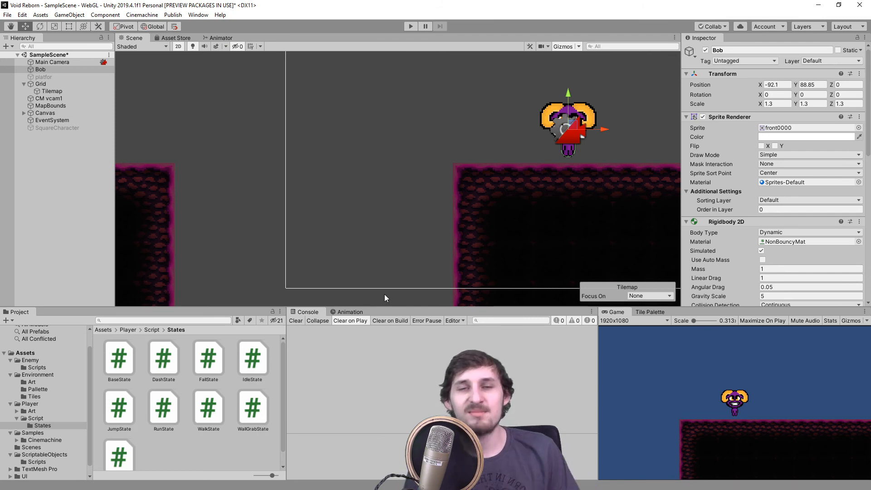